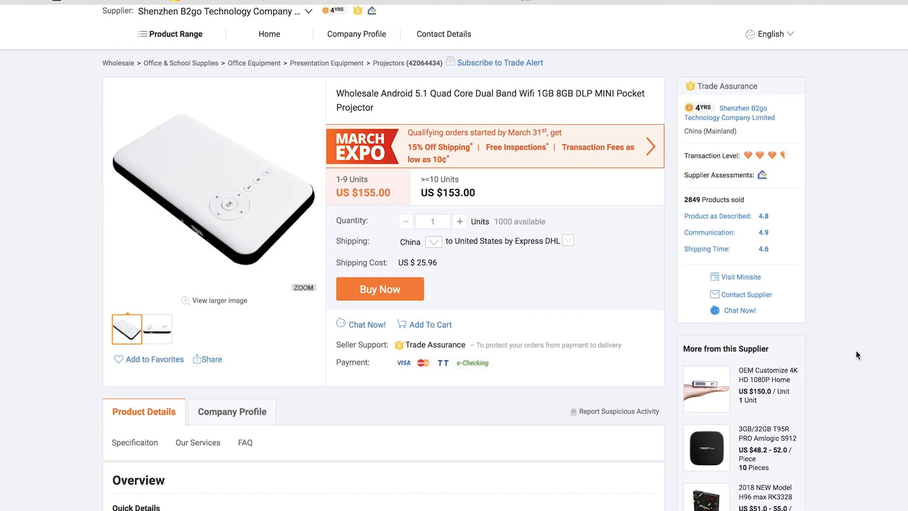
pyautogui.scroll(-3)
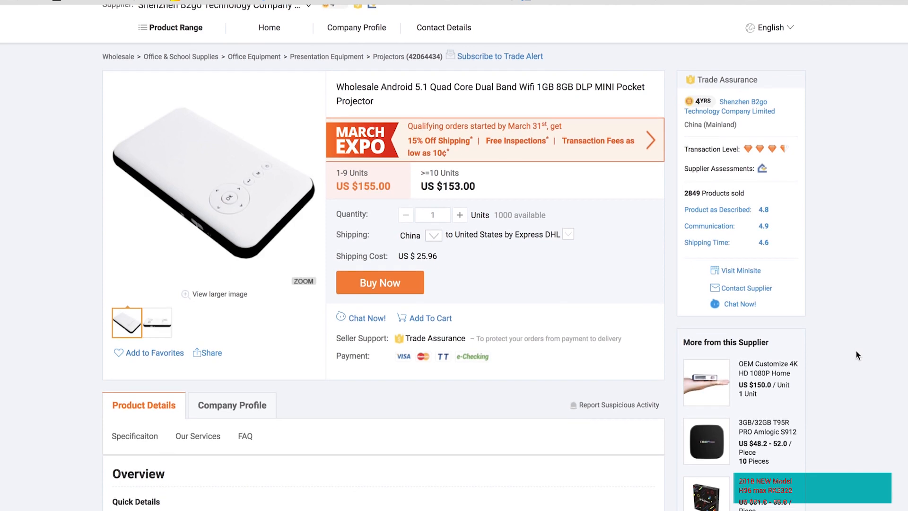
pyautogui.scroll(-3)
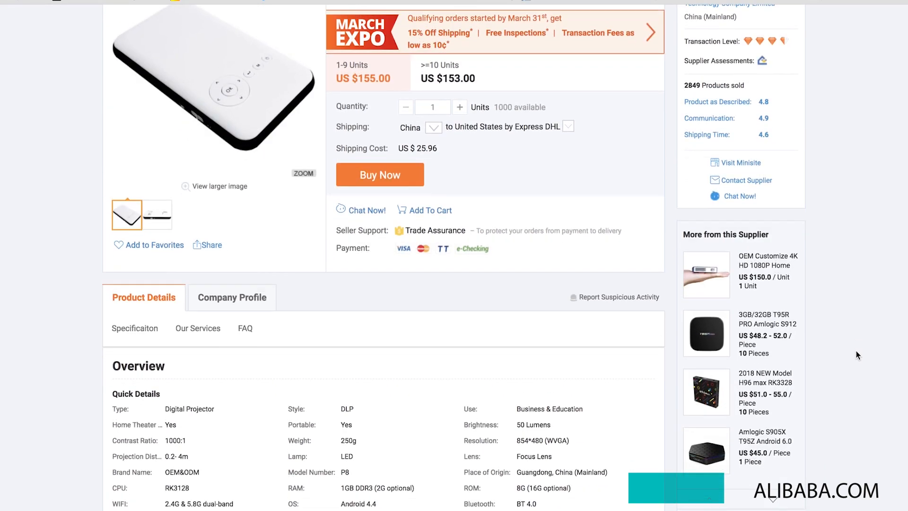
pyautogui.scroll(3)
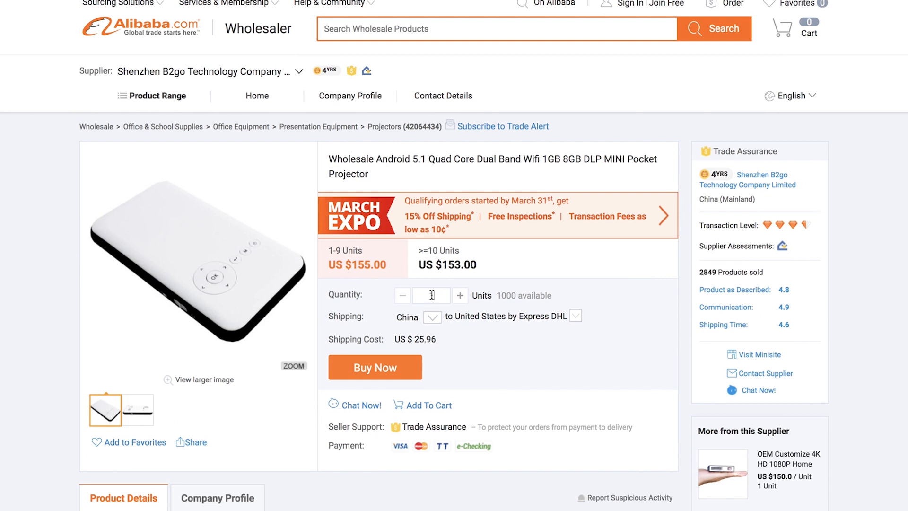